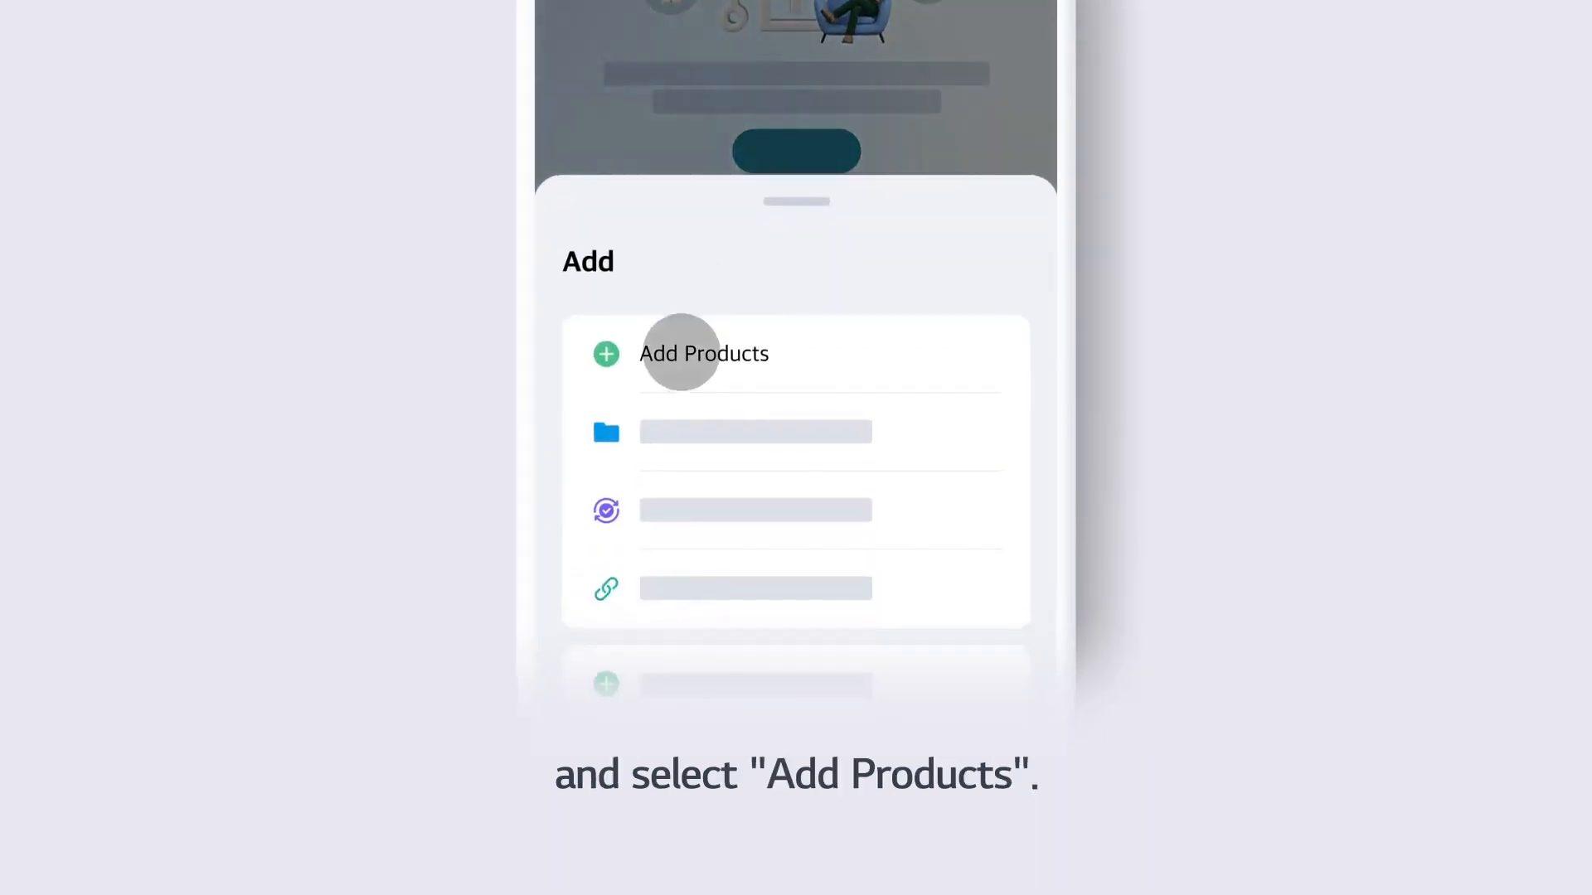
- Choose Add Products from the Add sheet to begin registering the air conditioner
{"action": "left_click", "coordinate": [680, 351]}
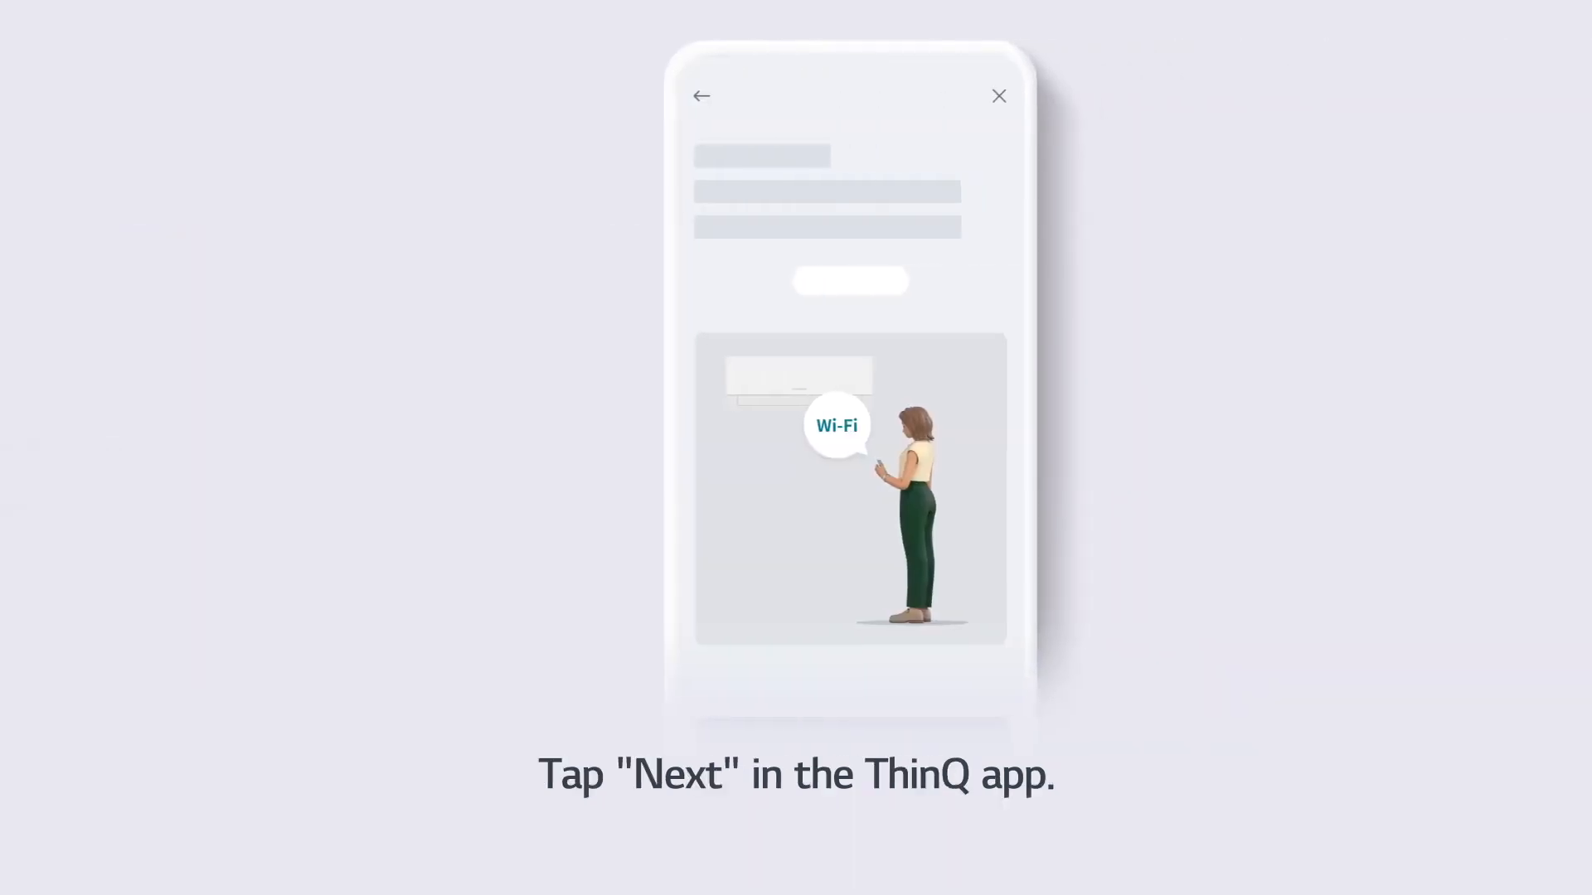
- Confirm the appliance Wi-Fi instructions with Next and leave for the iPhone home screen
{"action": "left_click", "coordinate": [795, 490]}
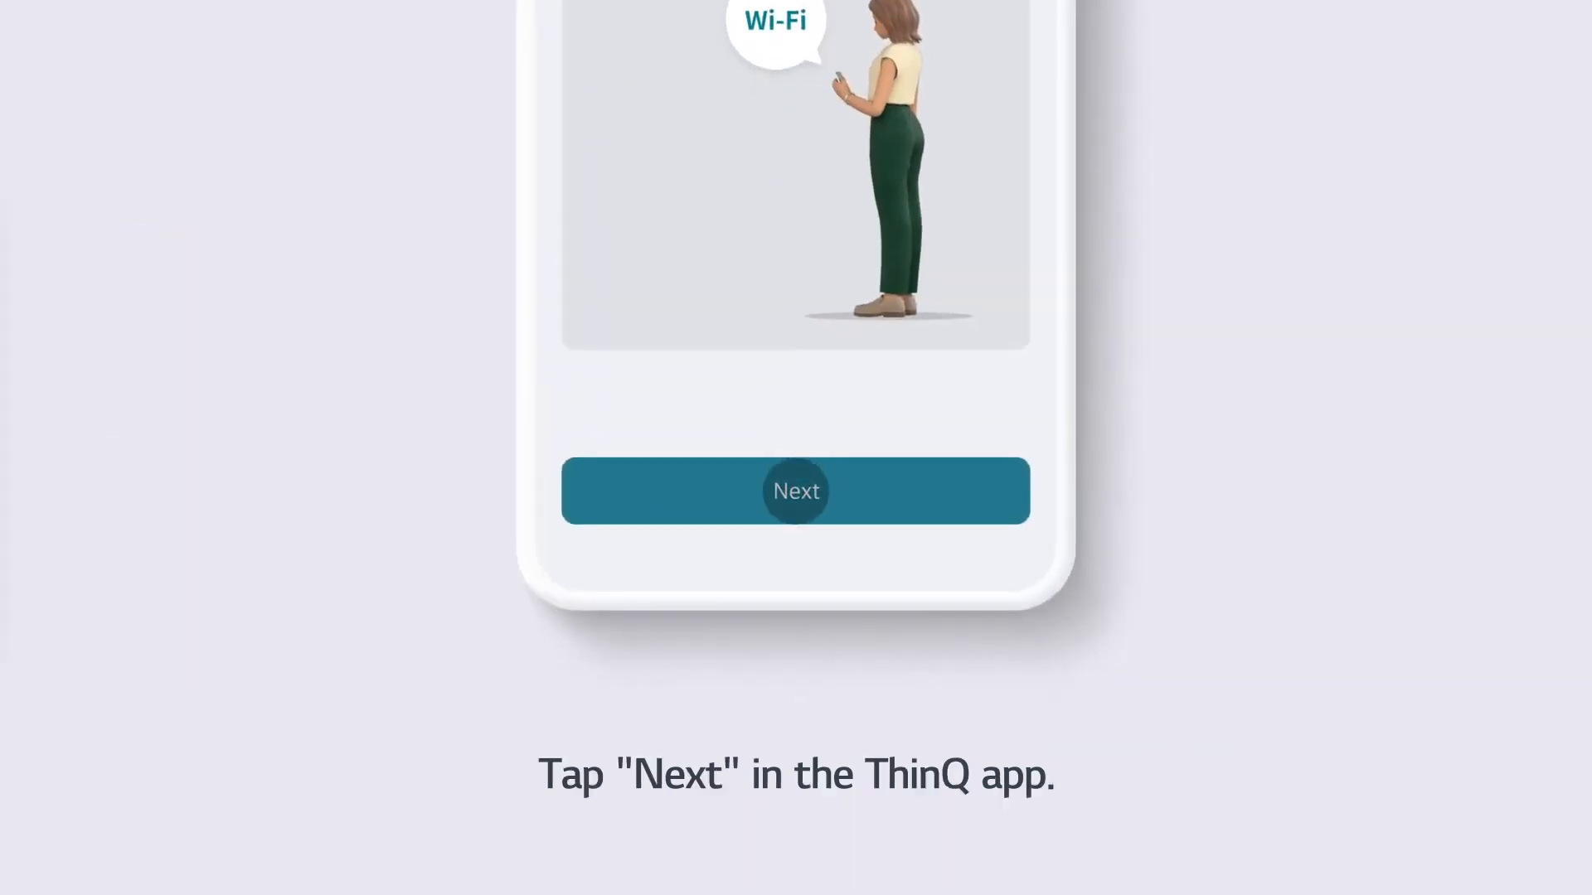
{"action": "left_click", "coordinate": [795, 491]}
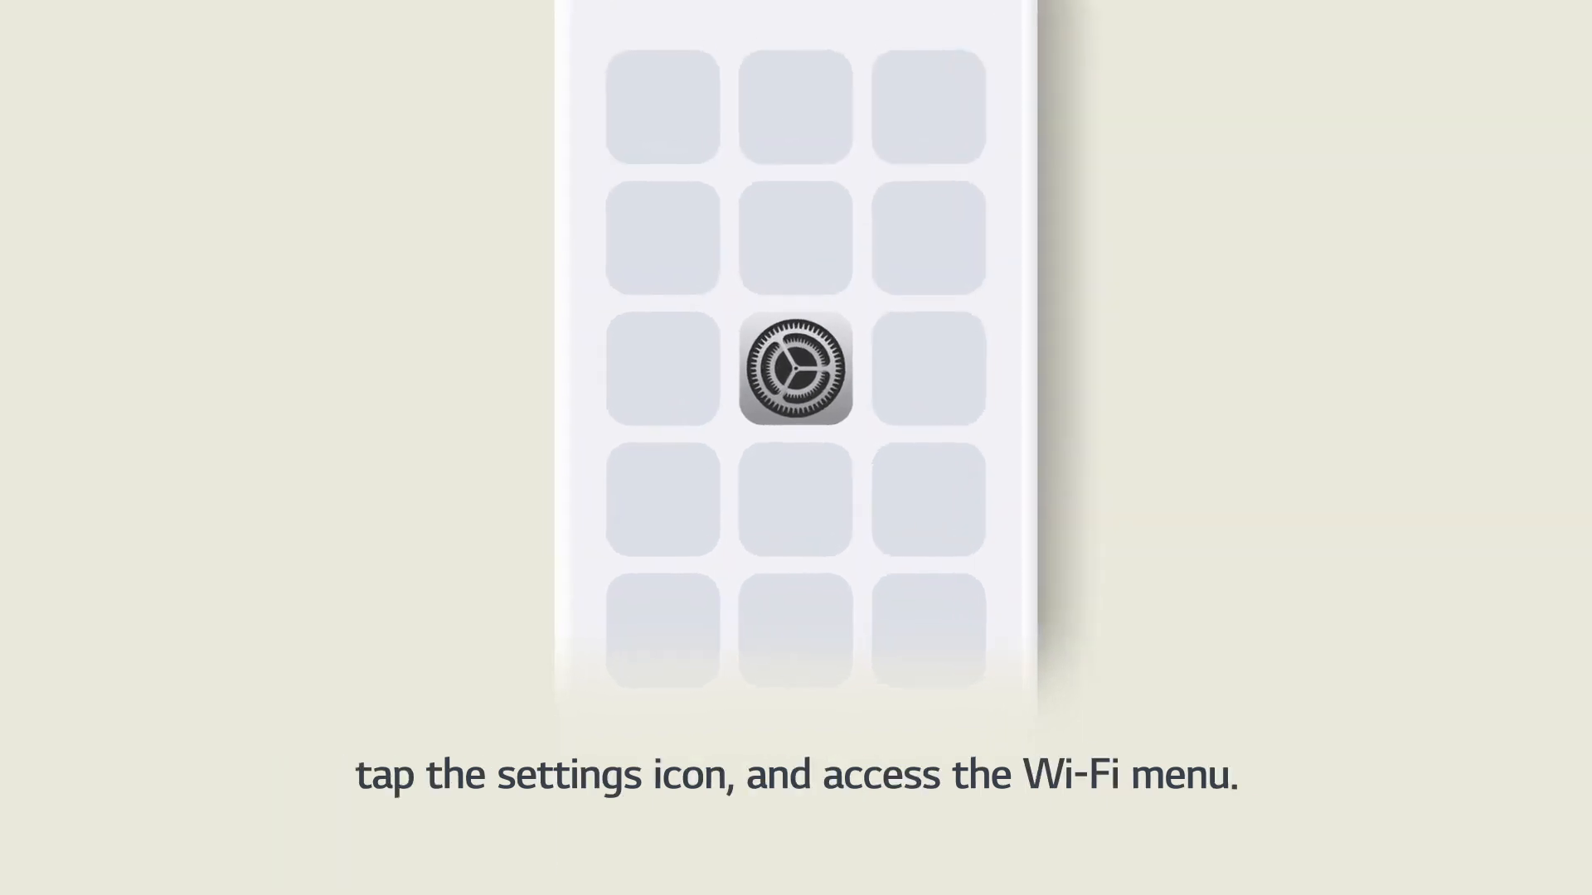
- Launch the iOS Settings app to reach the Wi-Fi network password screen
{"action": "left_click", "coordinate": [802, 370]}
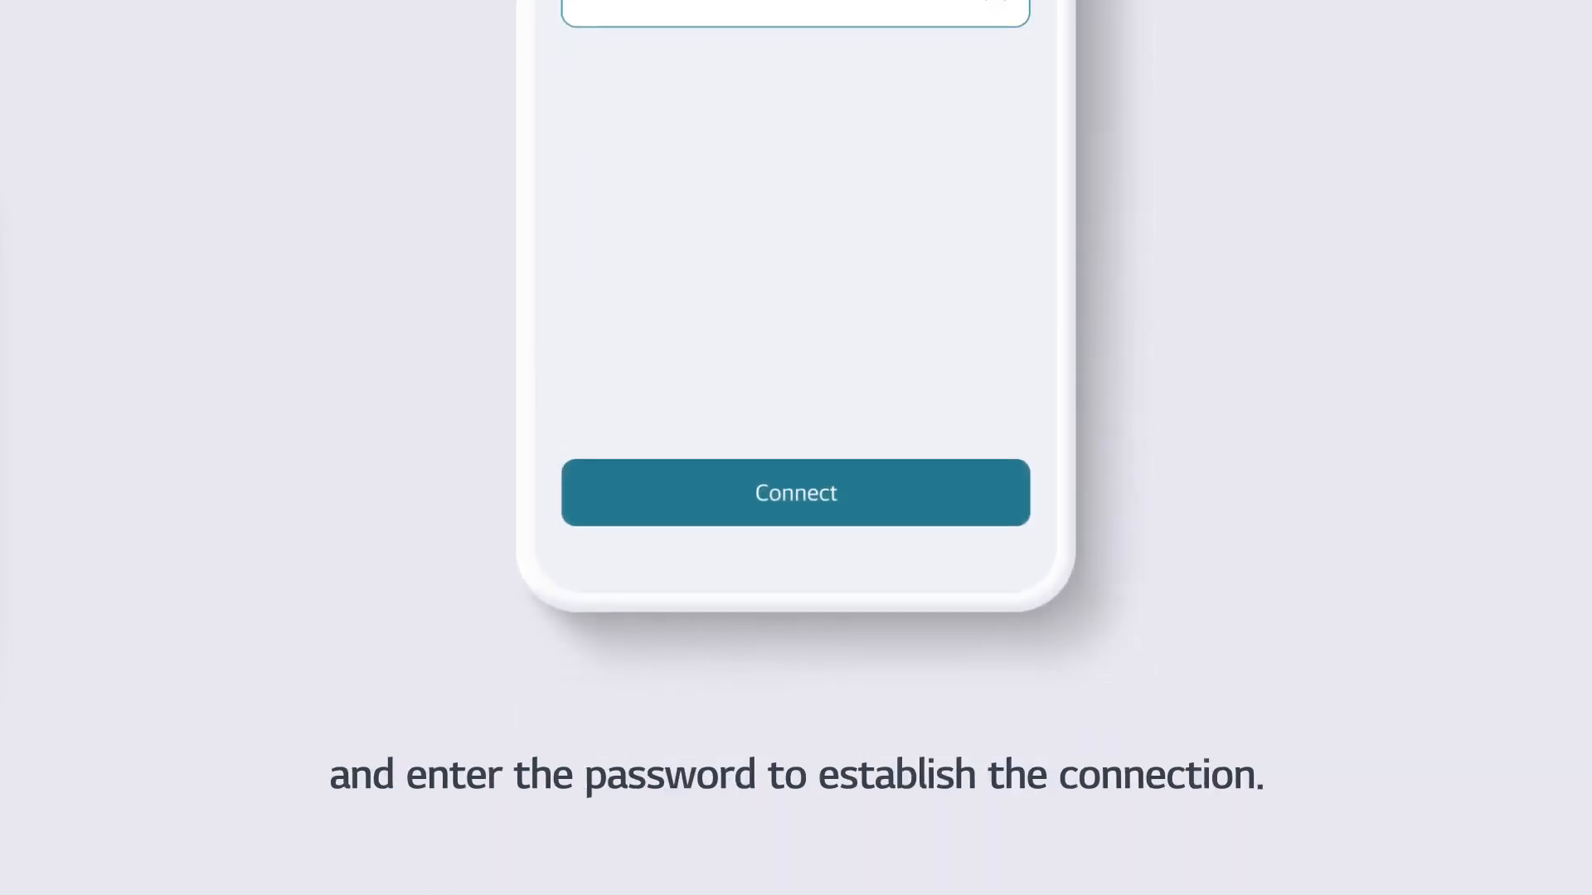
- Connect the air conditioner to the home Wi-Fi network with the entered password
{"action": "left_click", "coordinate": [794, 492]}
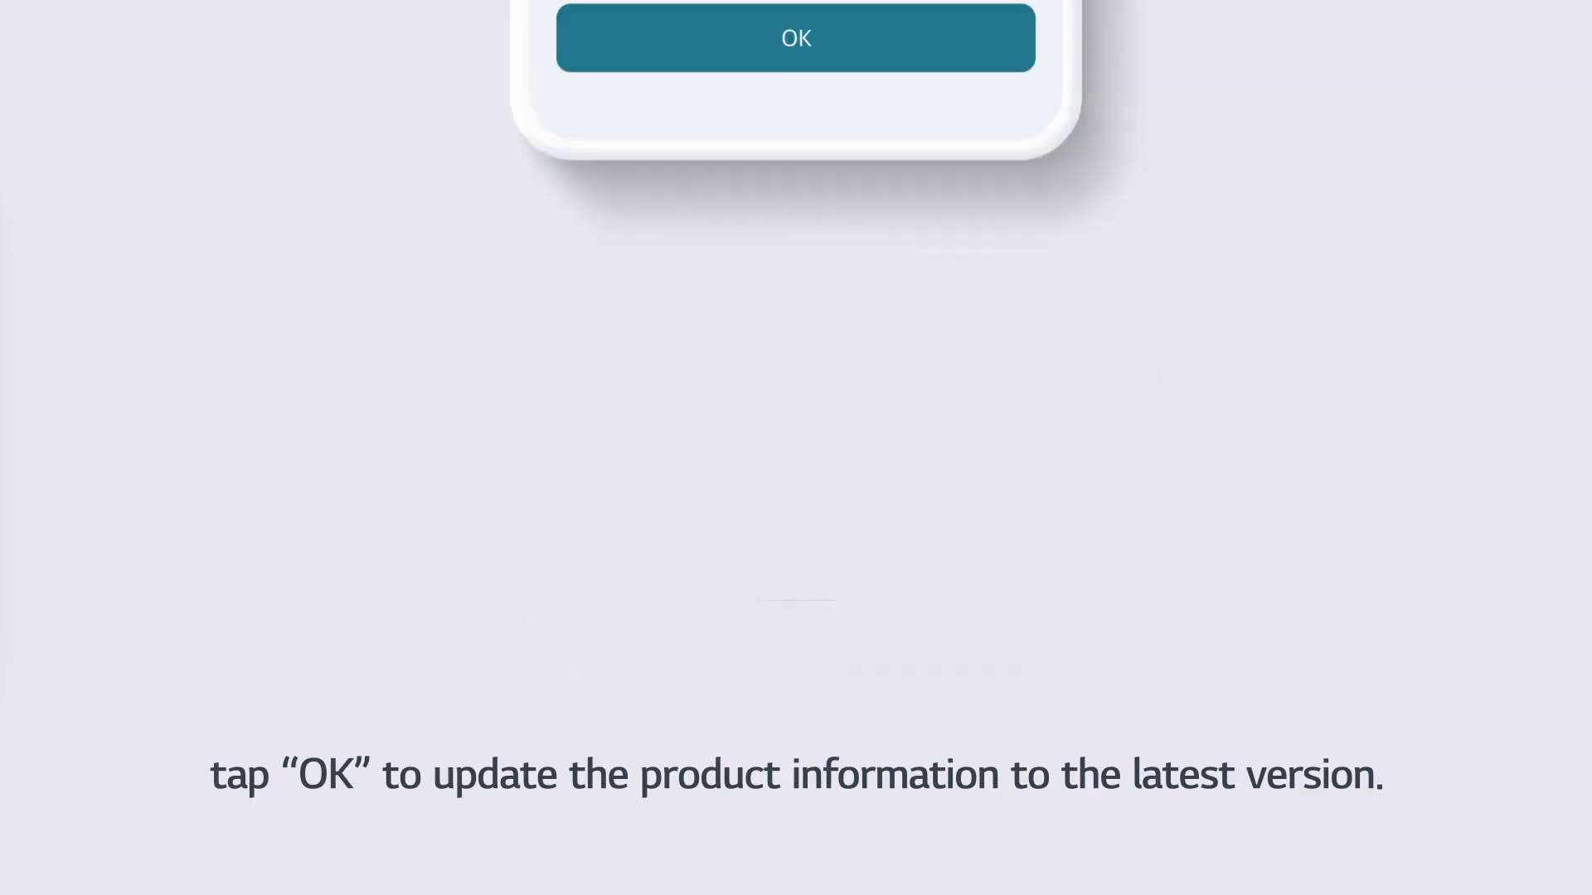
- Accept OK on the prompt to update the product information to the latest version
{"action": "left_click", "coordinate": [796, 38]}
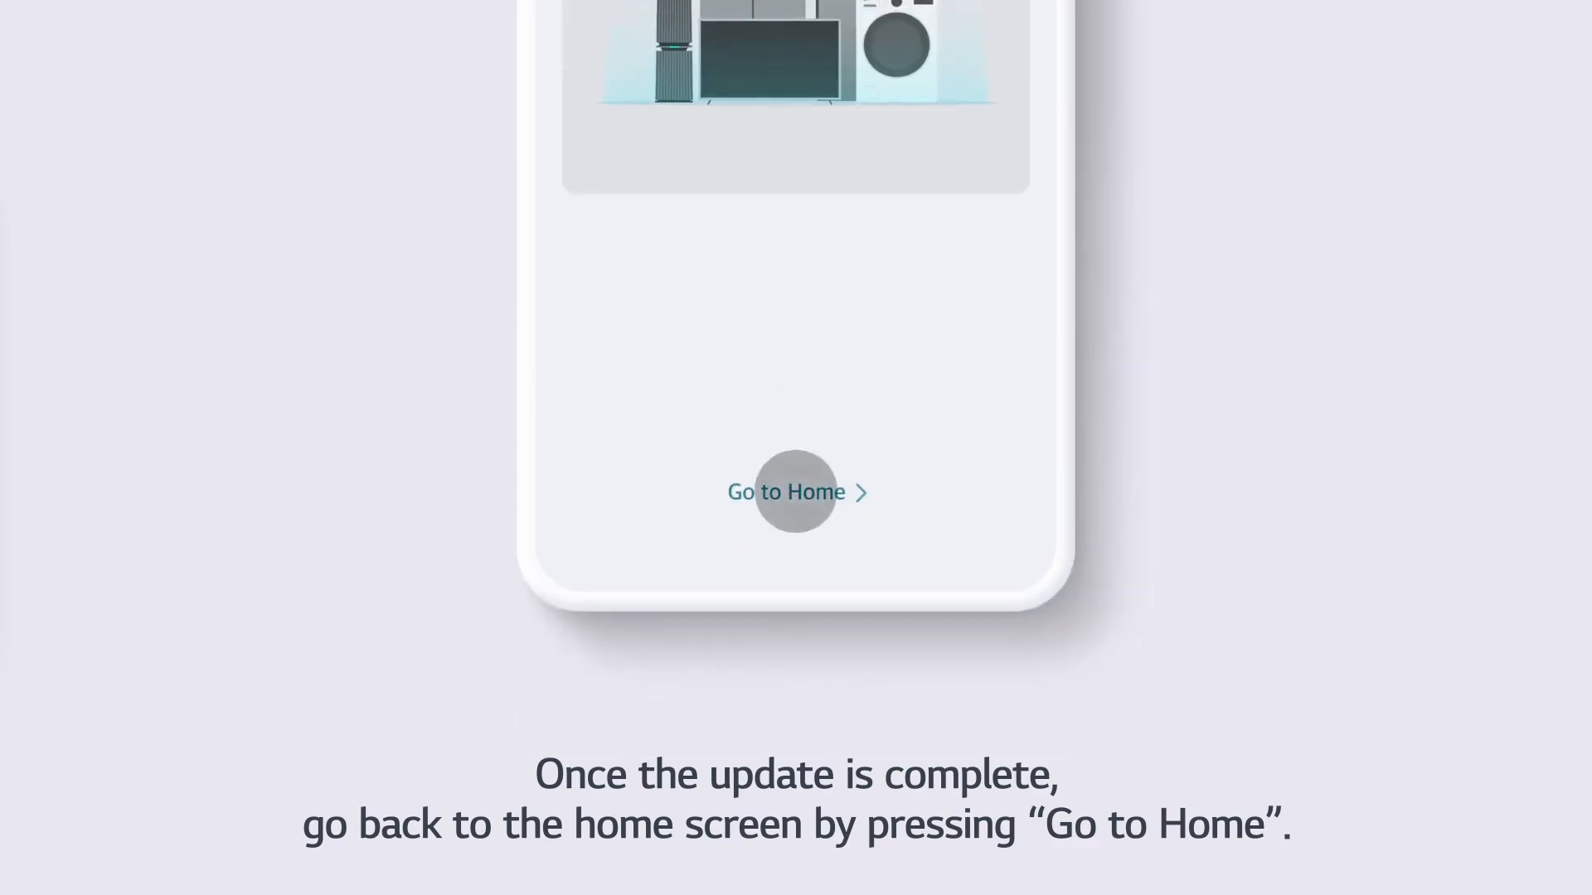
- Go to Home so the new air conditioner card shows on the ThinQ home screen
{"action": "left_click", "coordinate": [795, 491]}
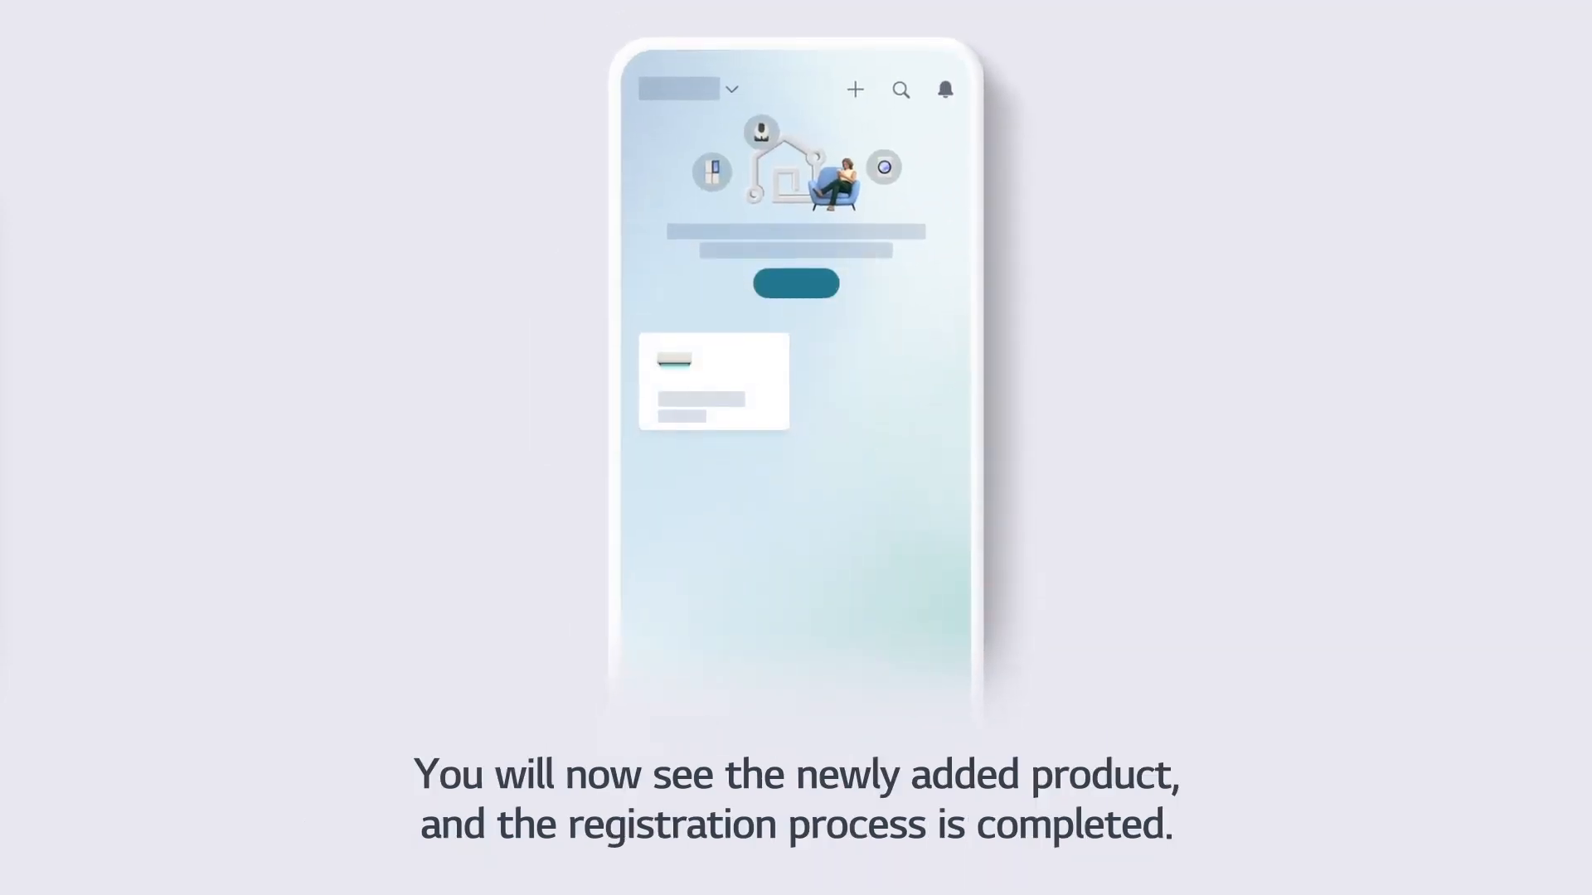